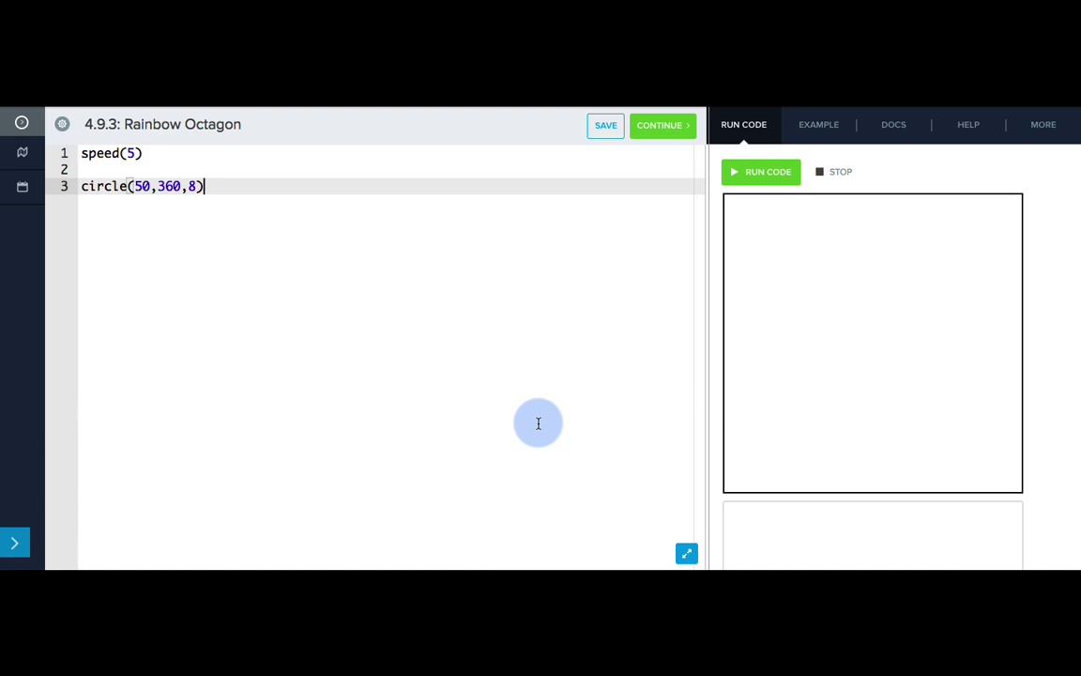
Step: Save the Rainbow Octagon starter program and run it to draw a black octagon
click(770, 172)
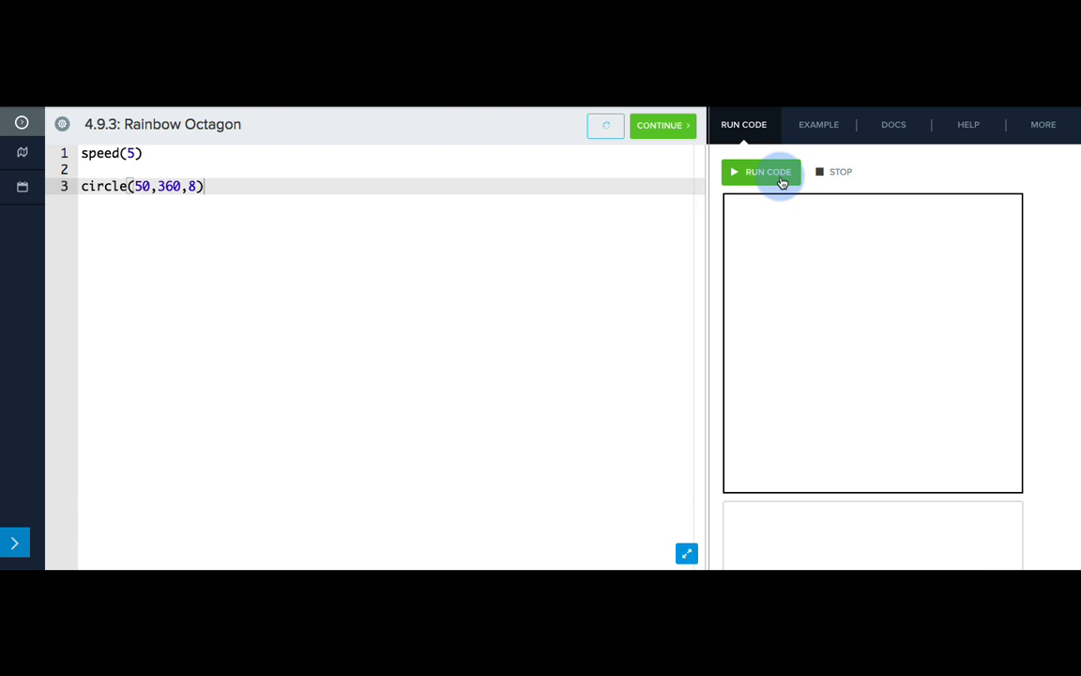
click(760, 171)
text(pensize(10)
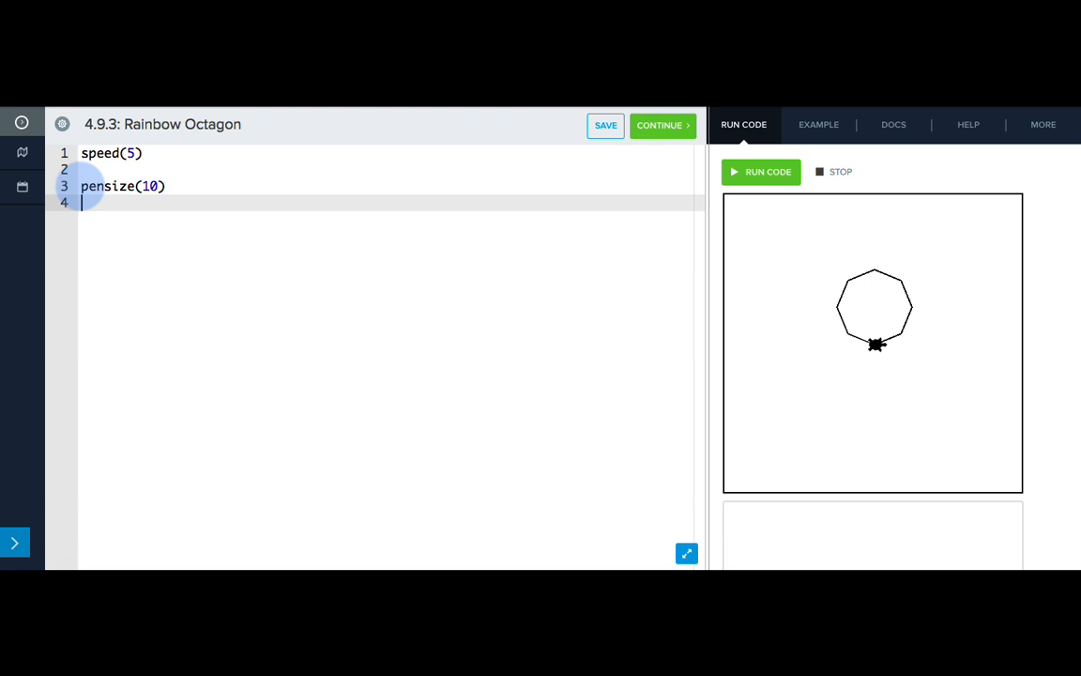
Step: Write color("red"), forward(50) and left(45) to draw a thick red first side
text(color()
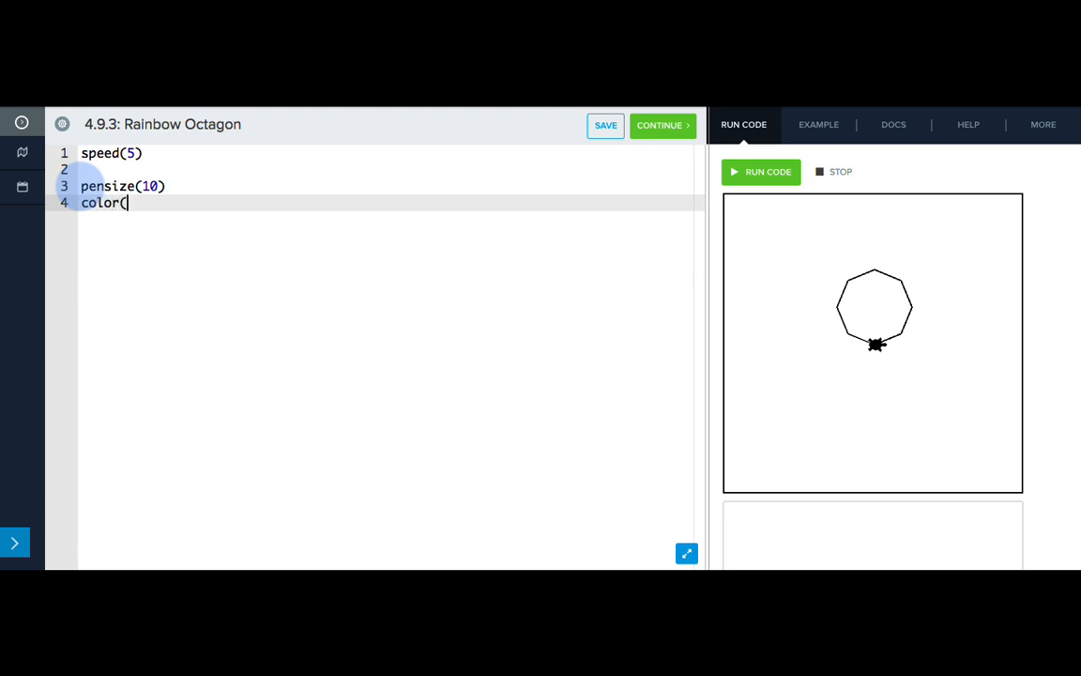
text("r)
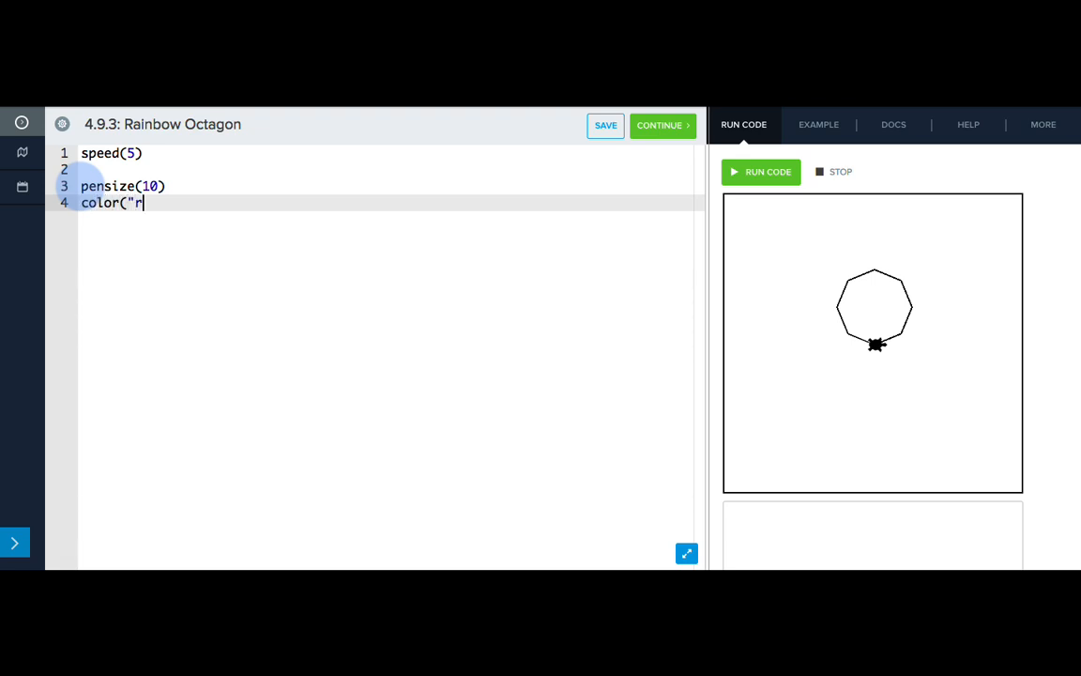
text(ed"))
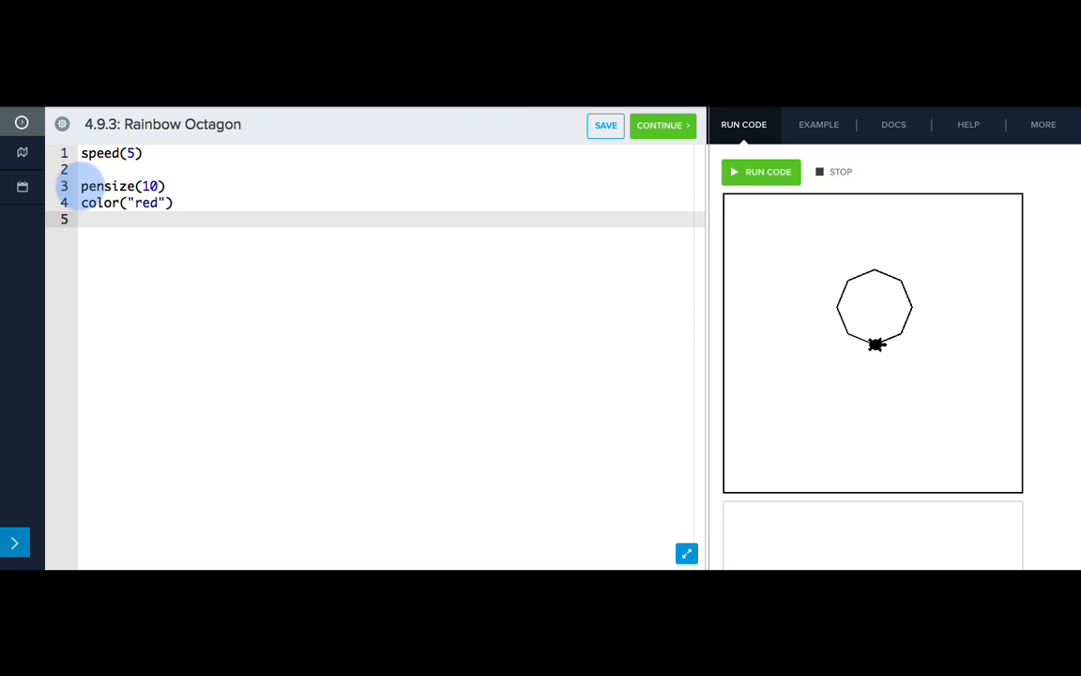
text(forward()
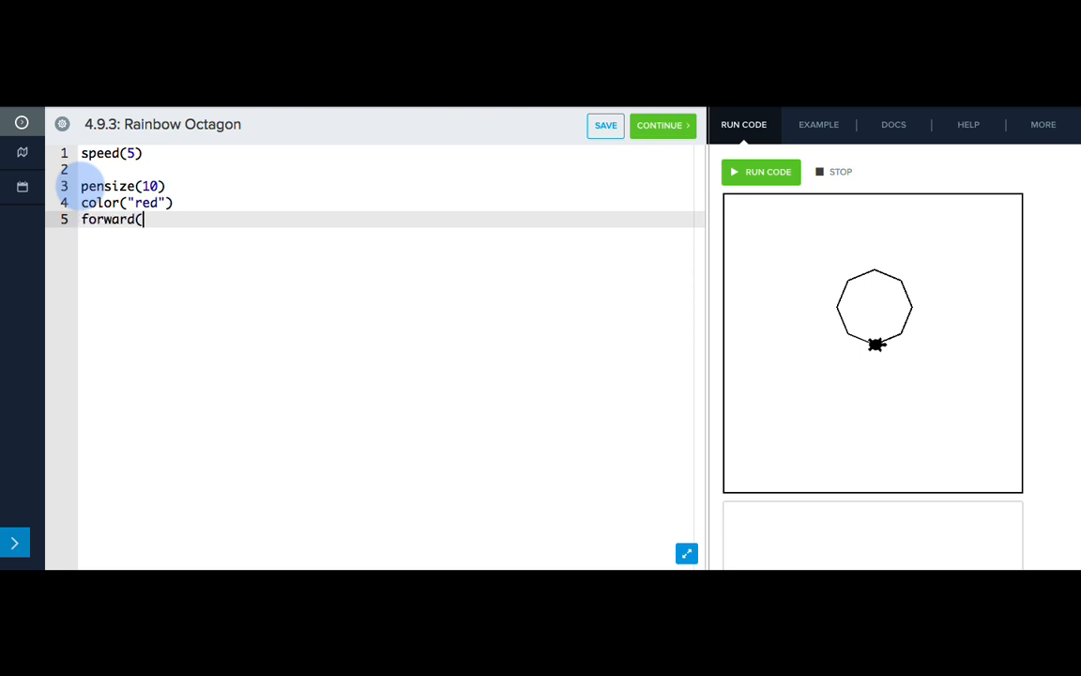
text(50))
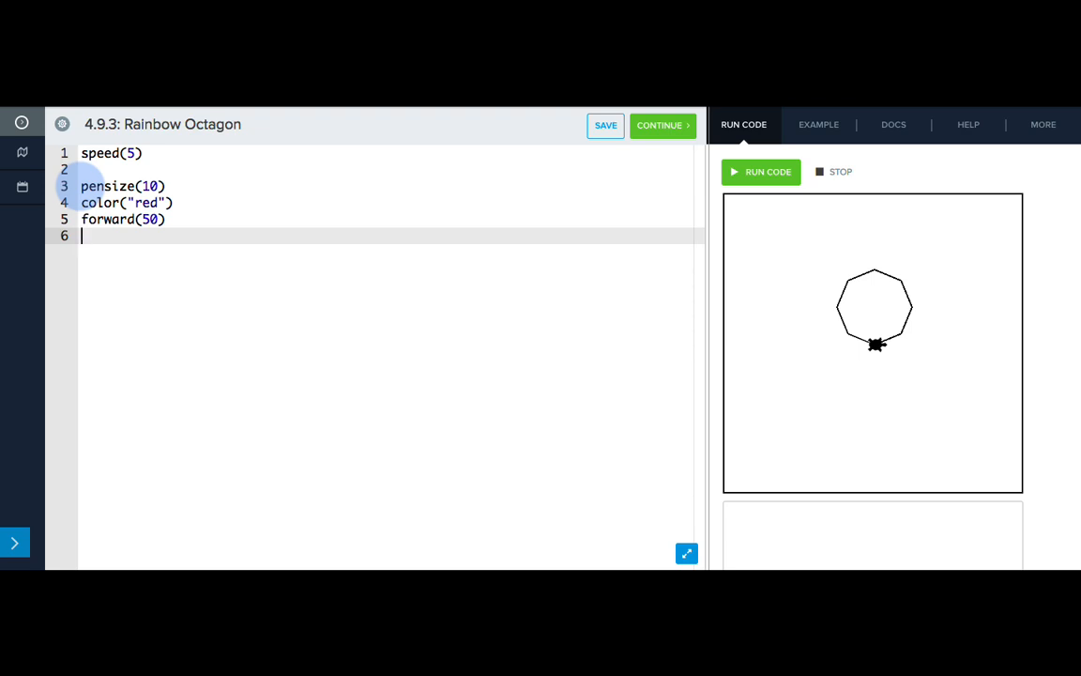
text(left(45))
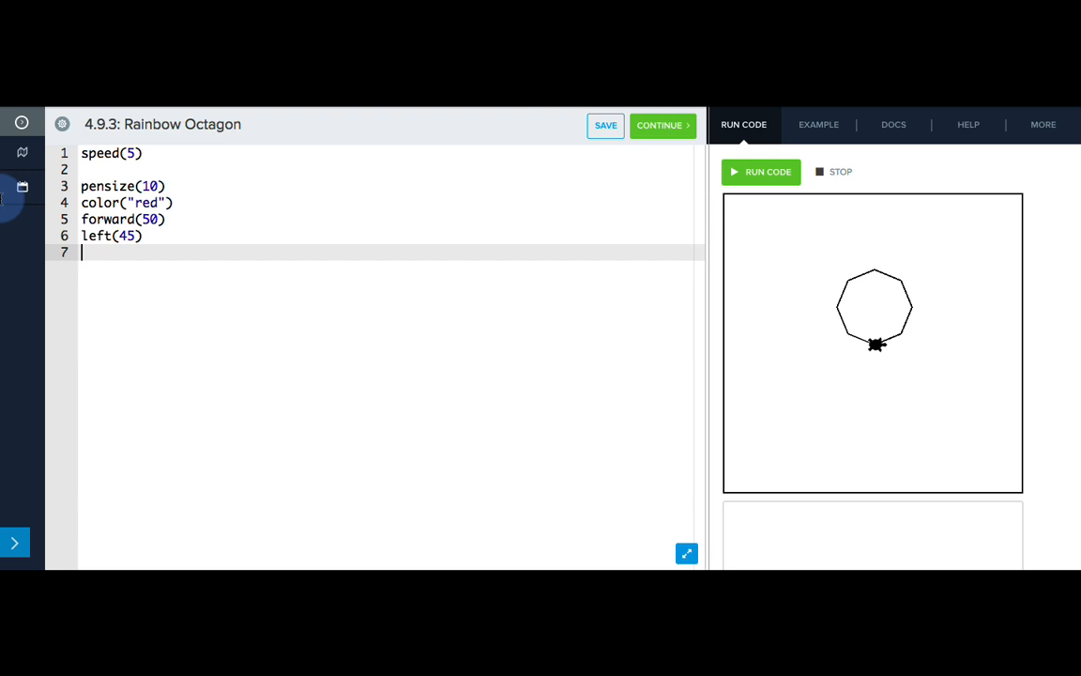
Step: Duplicate the side block and recolour copies yellow, green and blue
drag(81, 203, 143, 235)
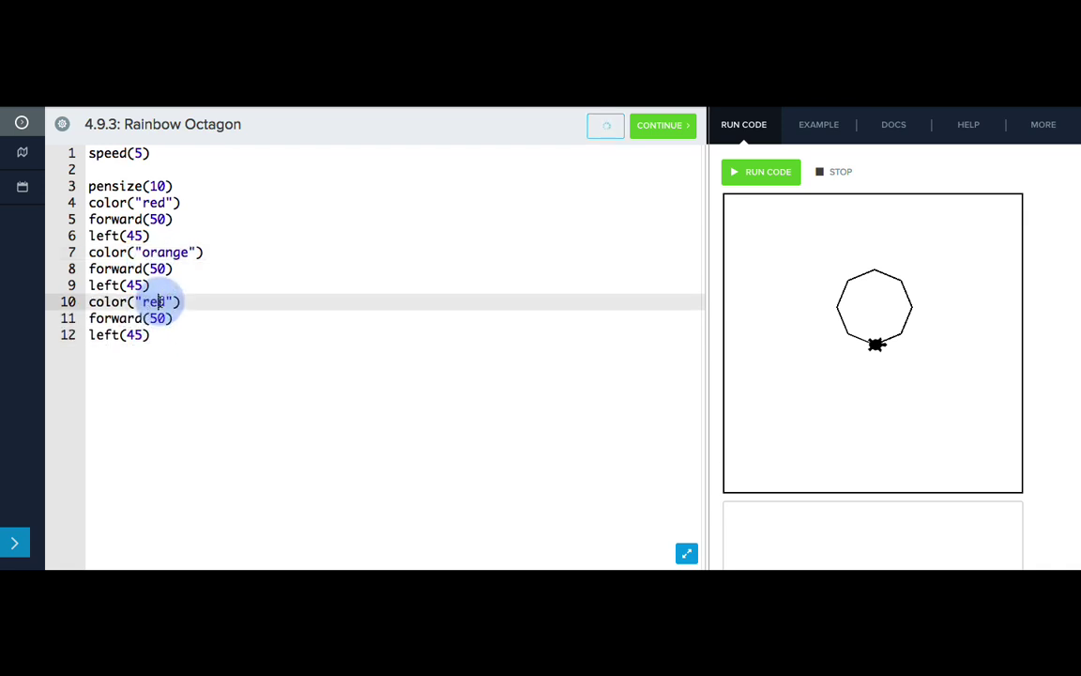
text(yellow)
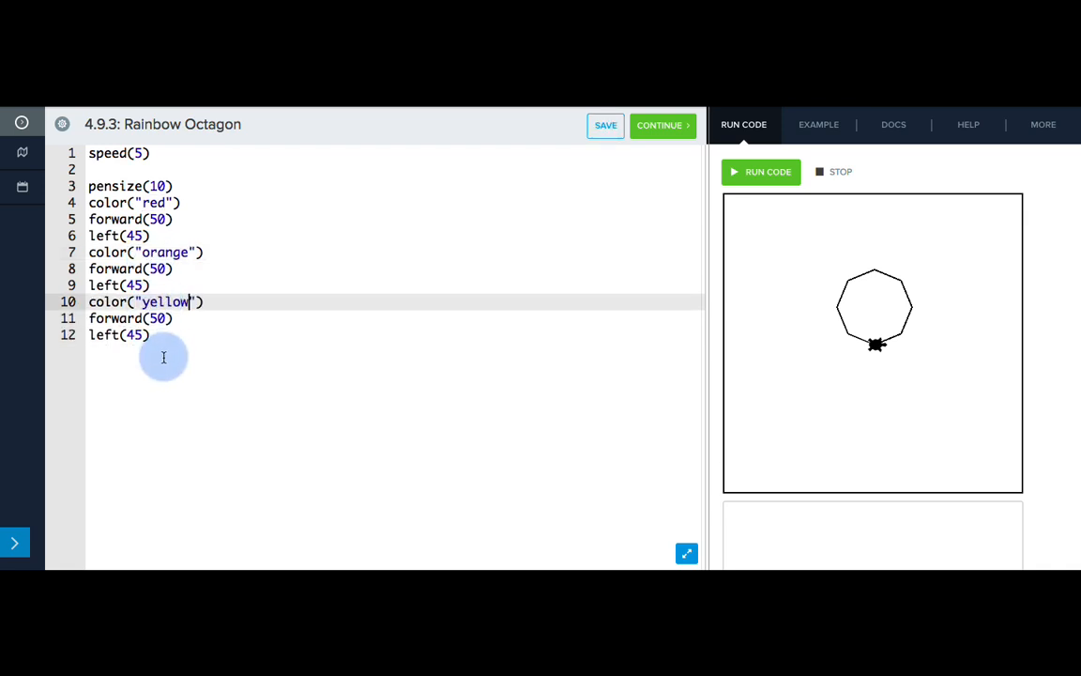
text(color("red"))
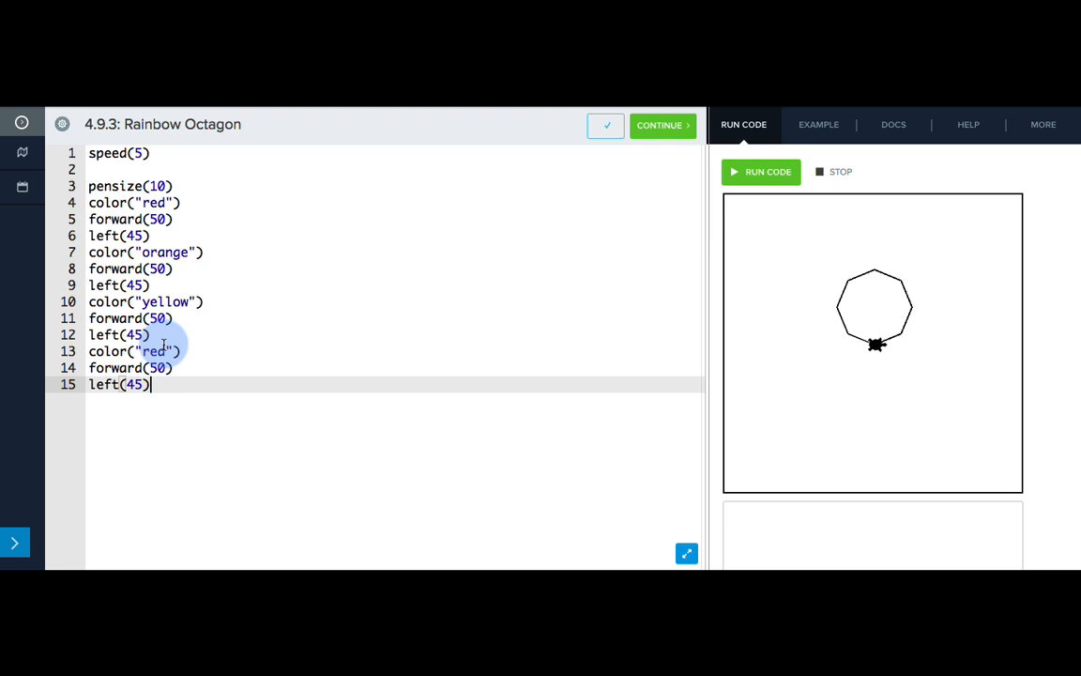
text(green)
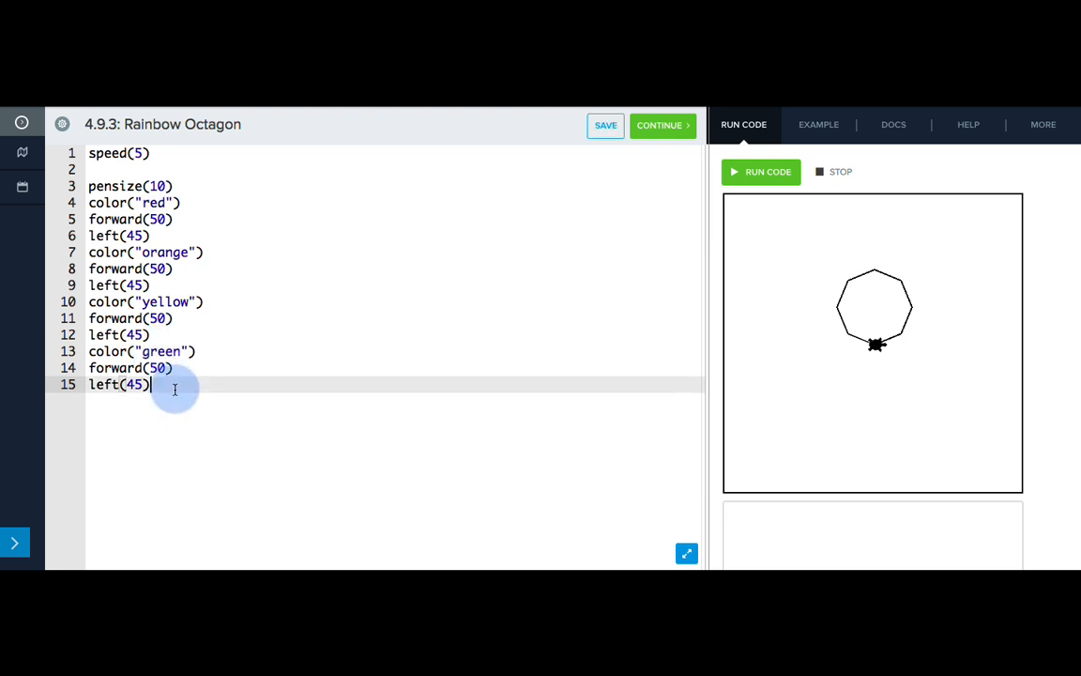
text(color("bl"))
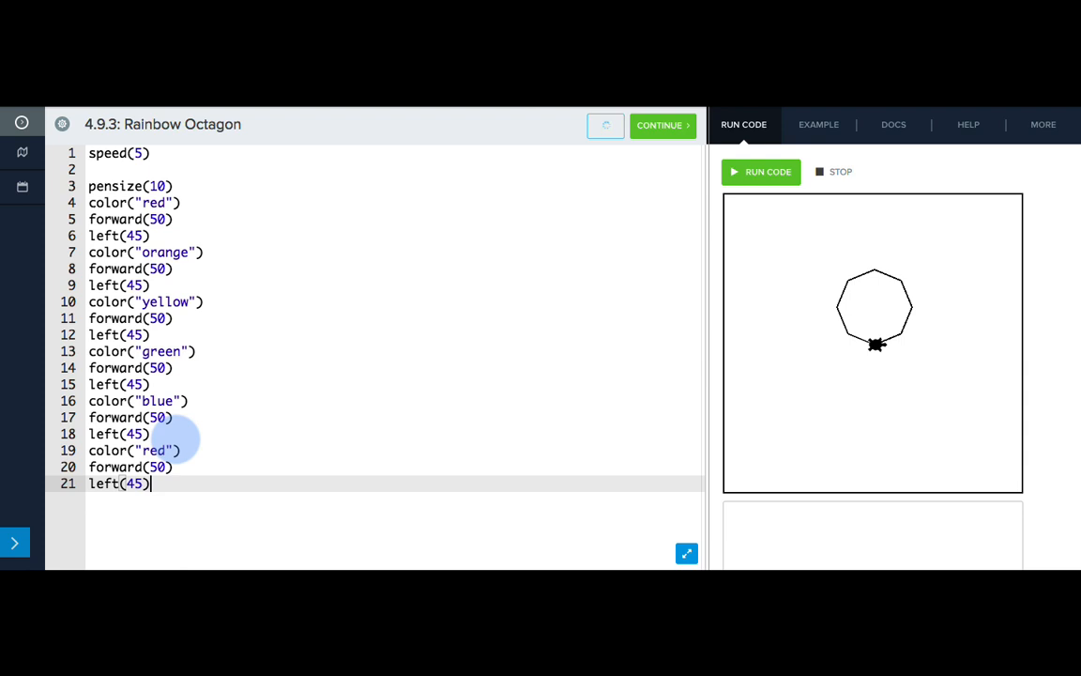
Step: Add more side copies coloured indigo, pink and purple
text(indigo)
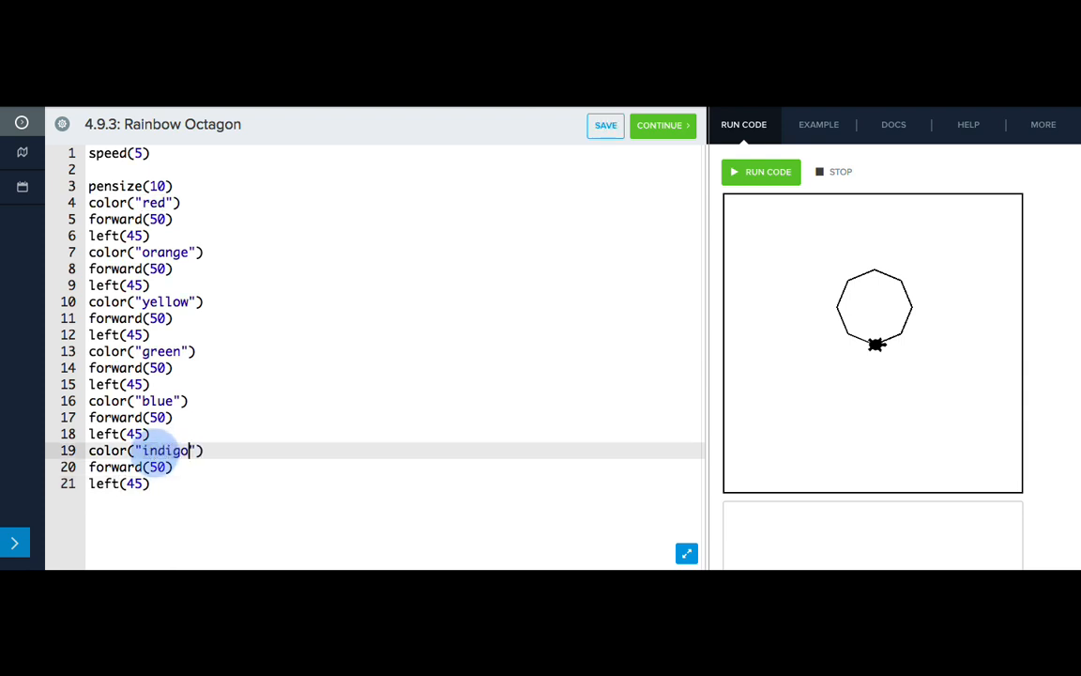
text(color("red"))
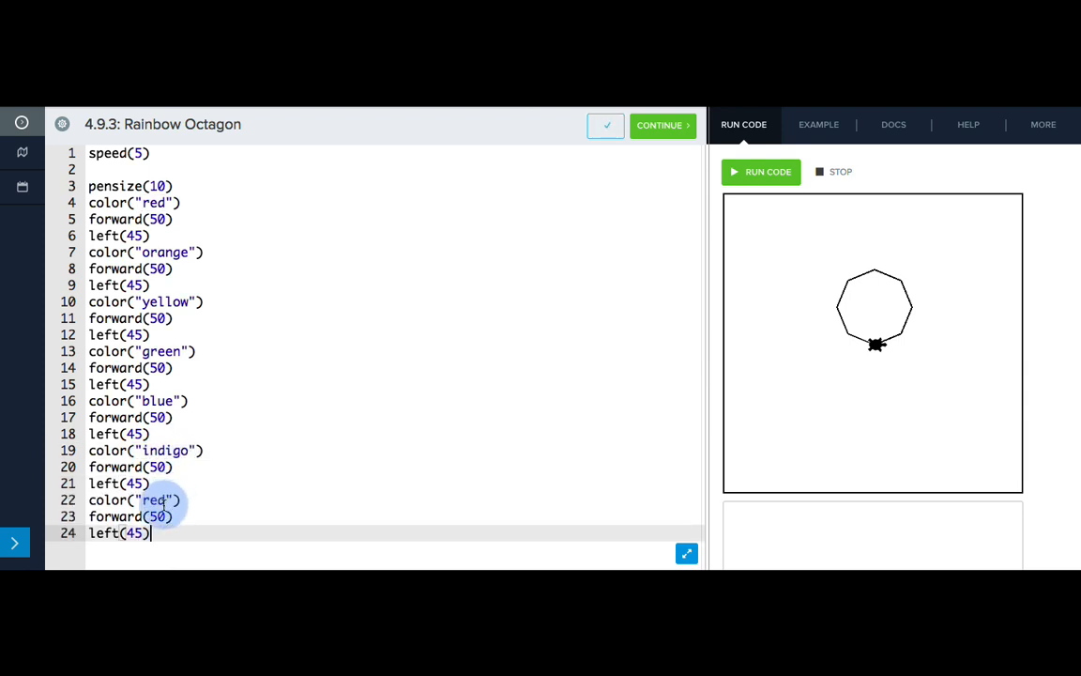
text(pink)
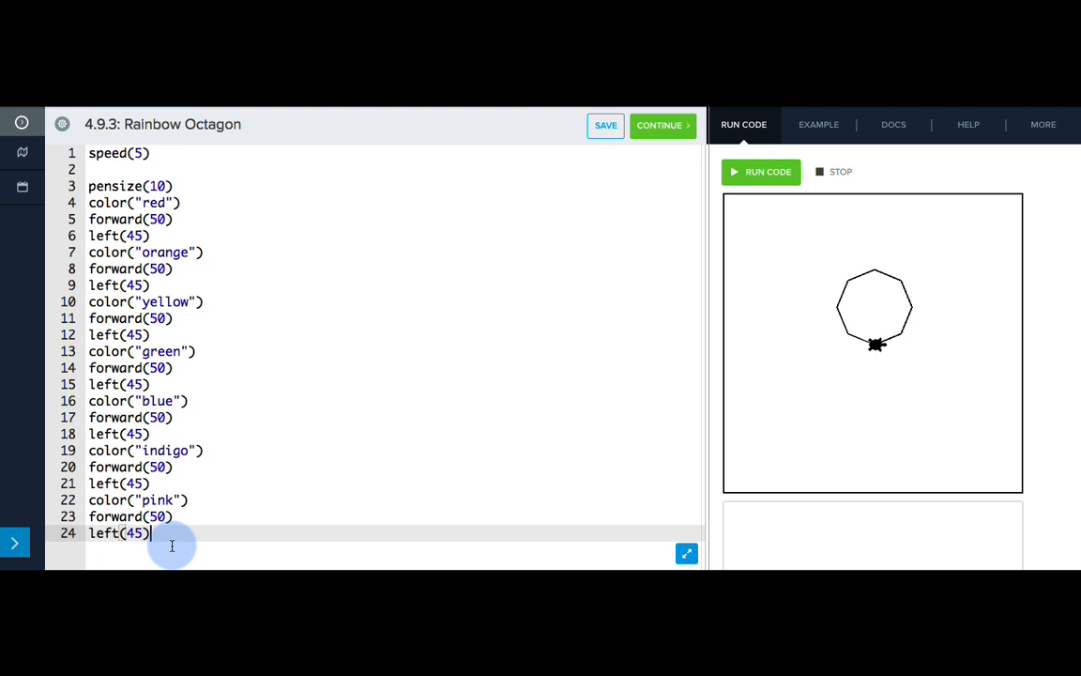
text(color("p"))
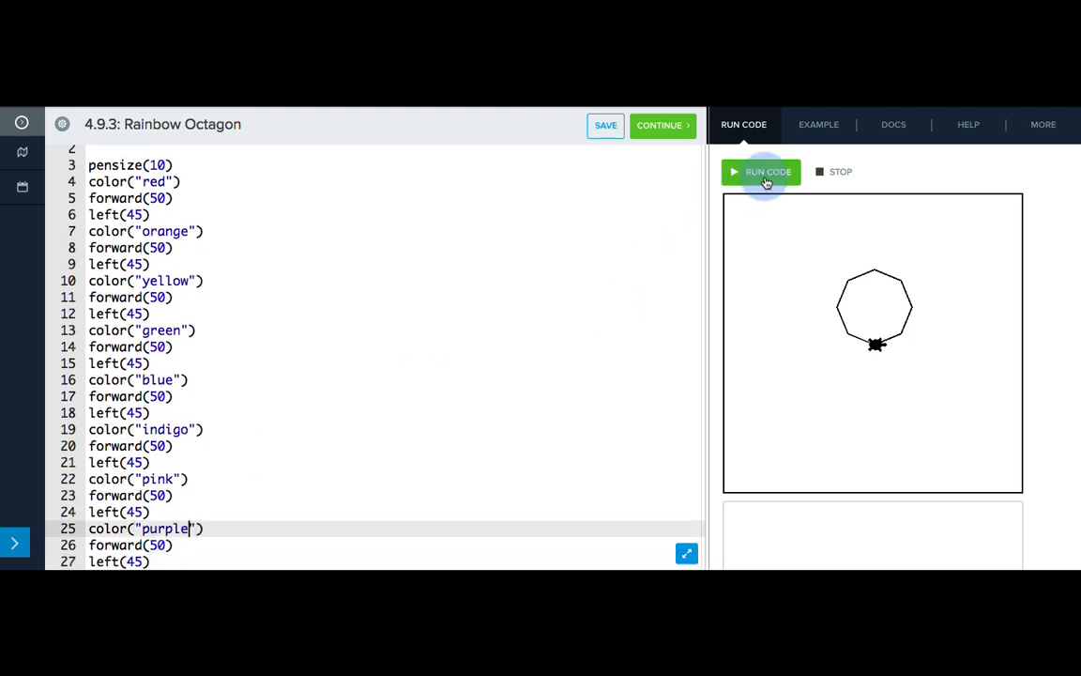
Step: Run the rainbow octagon program, then open the Circle Square Triangle exercise
click(763, 172)
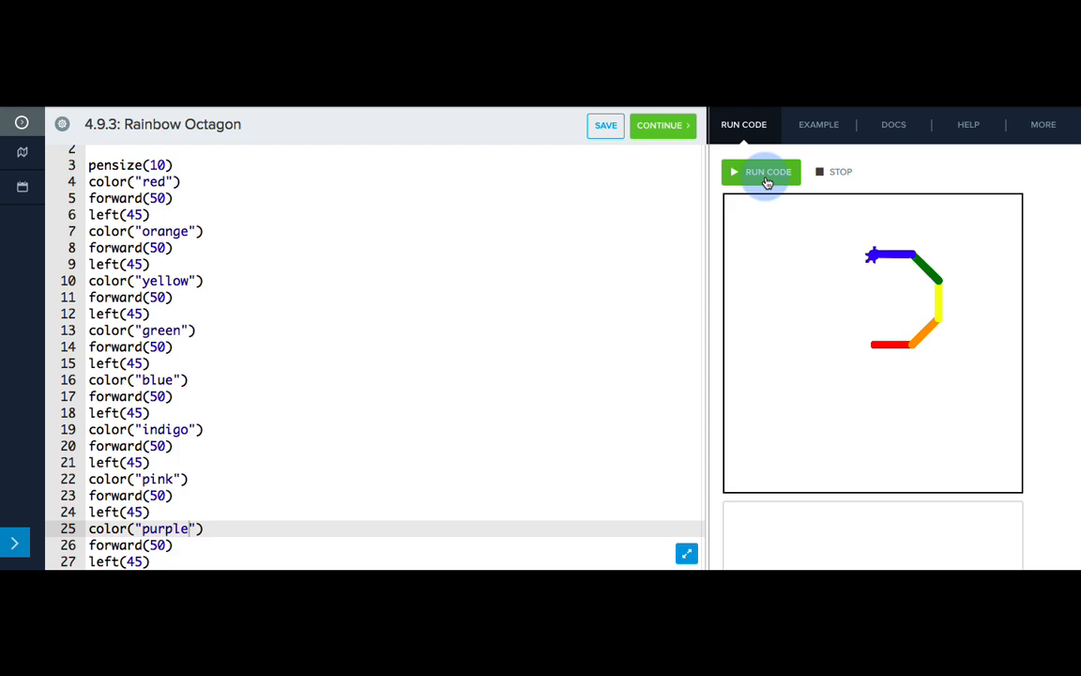
click(662, 125)
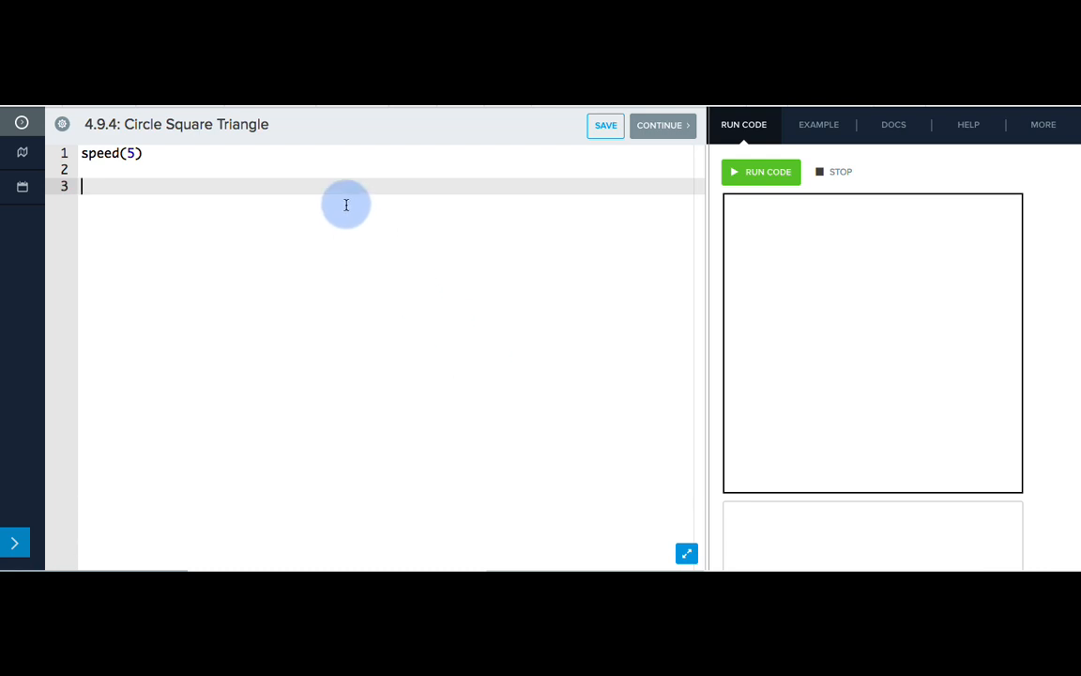
Step: Add color("red"), begin_fill(), circle(75) and end_fill() below speed(5)
text(color("re)
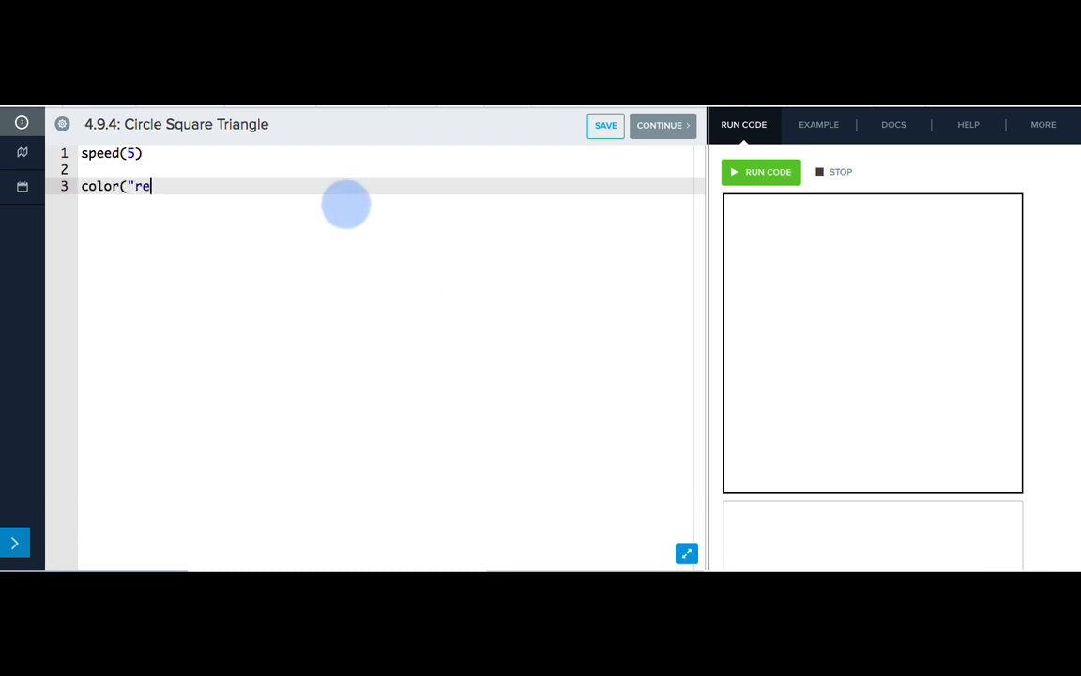
text(d"))
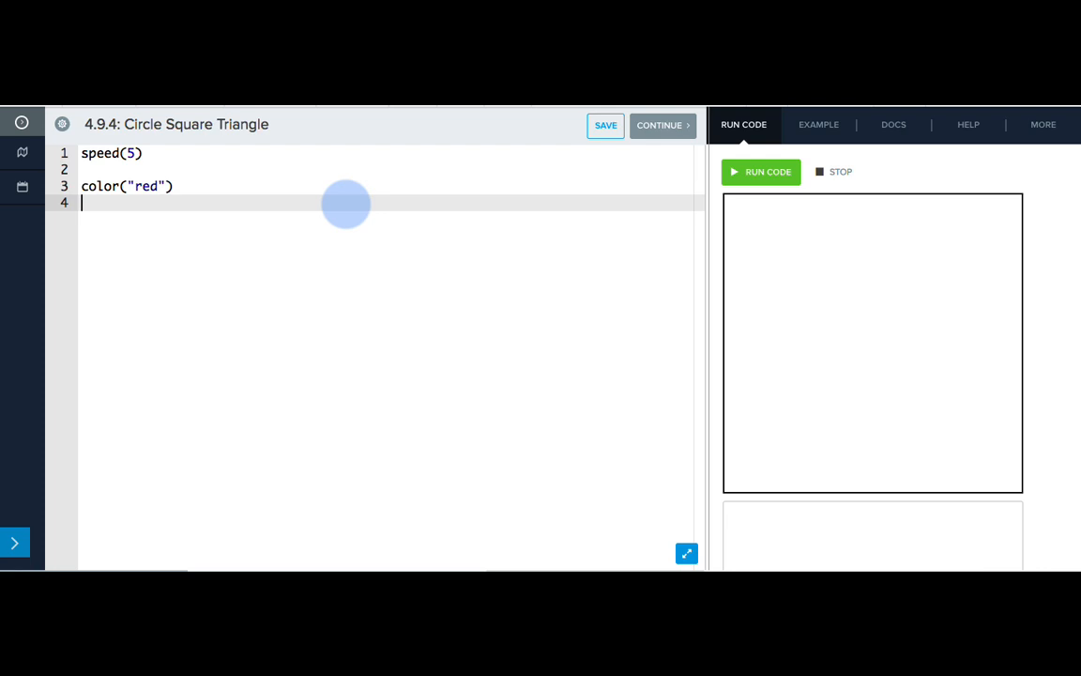
text(begin_fill()
text(circle()
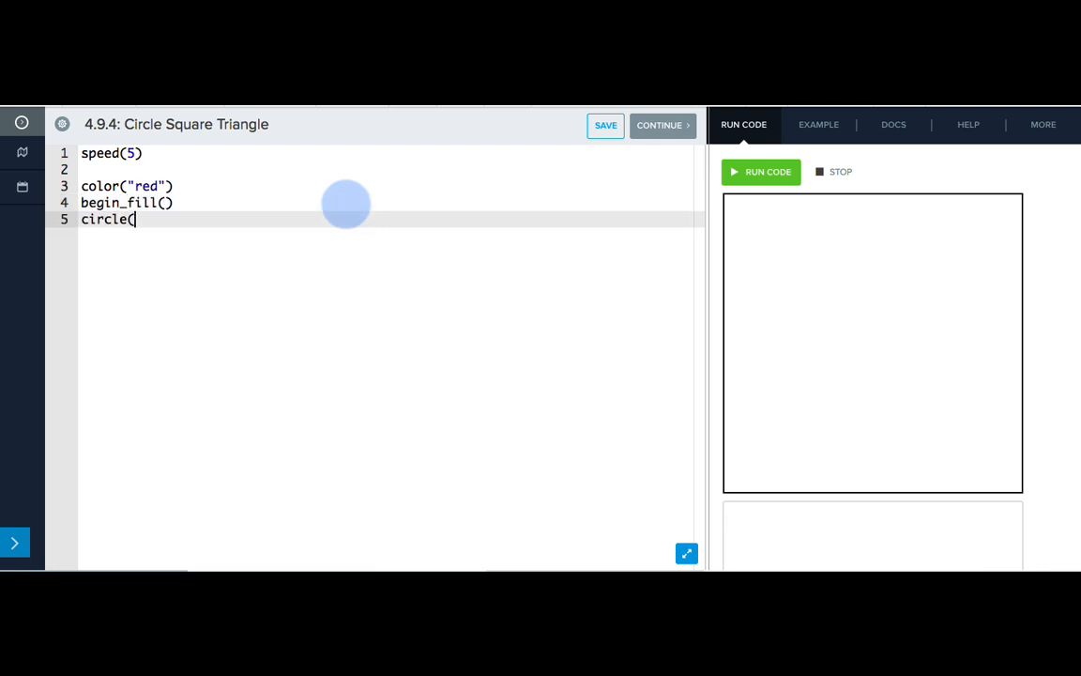
text(75))
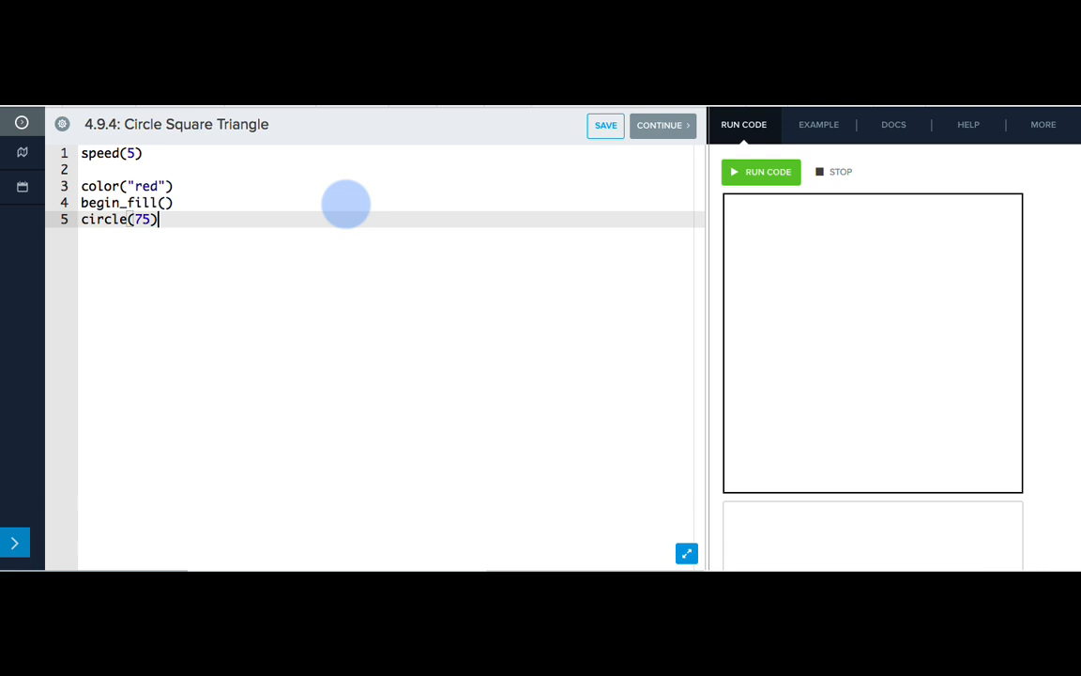
text(end_)
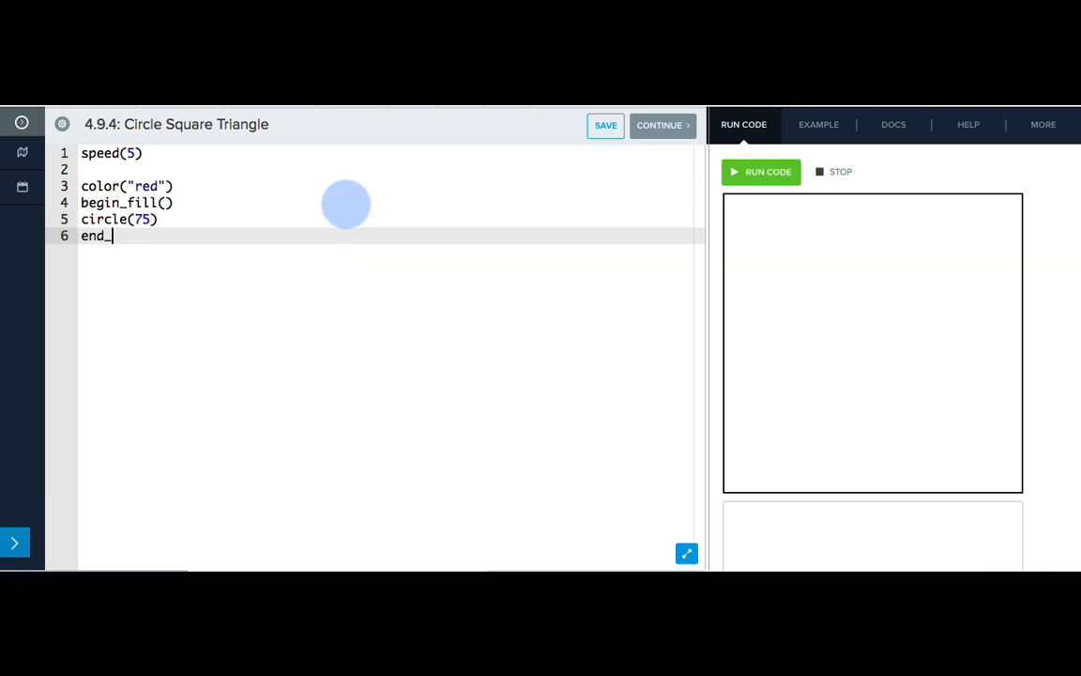
text(fill())
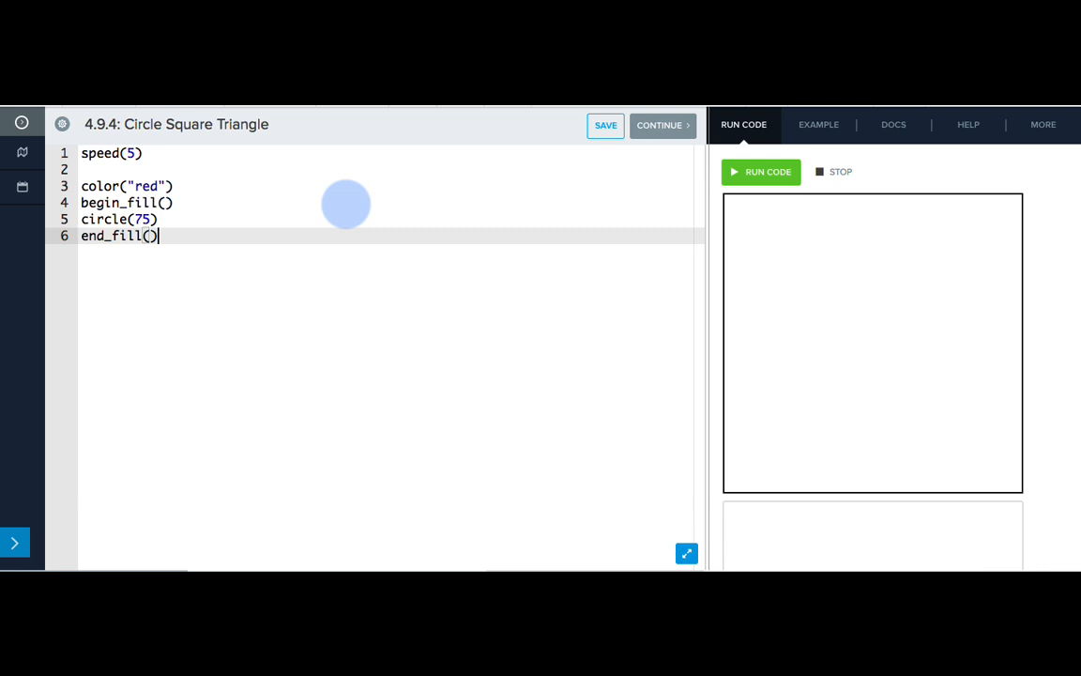
mouse_move(283, 201)
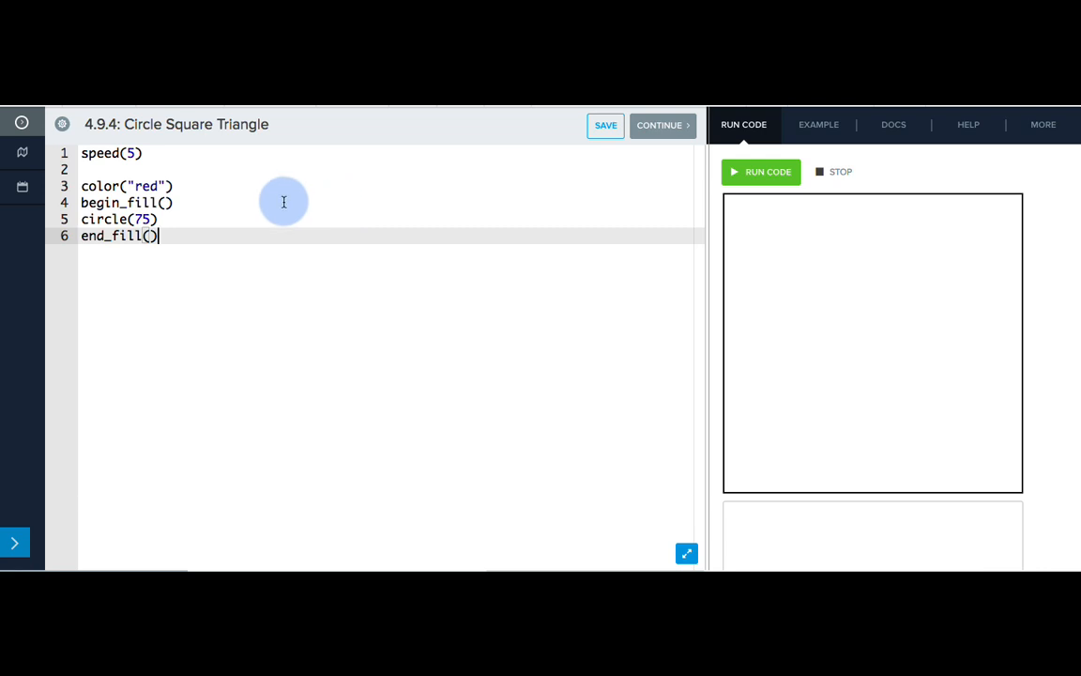
Step: Copy the circle block into a blue filled square using circle(75,360,4)
drag(81, 186, 158, 236)
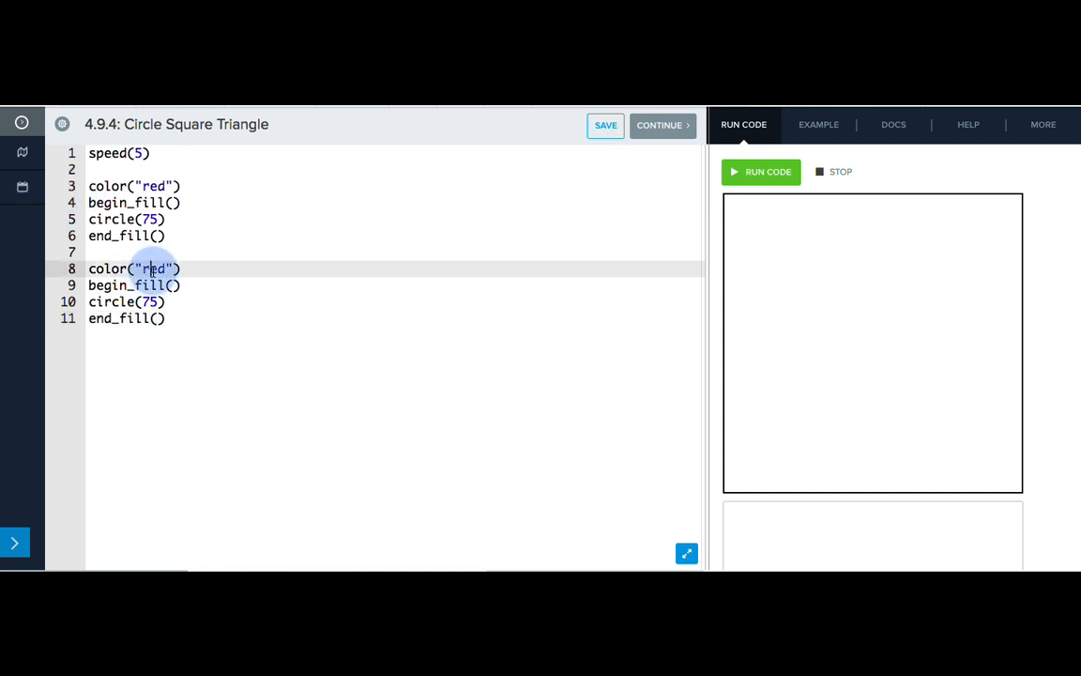
text(blue)
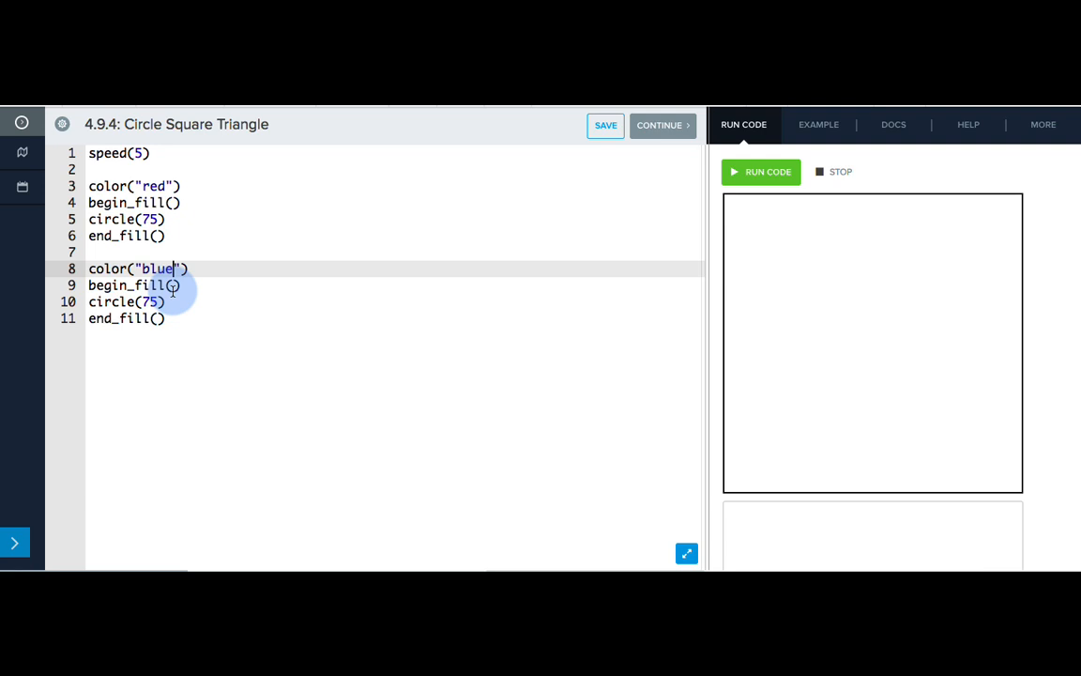
text(,3)
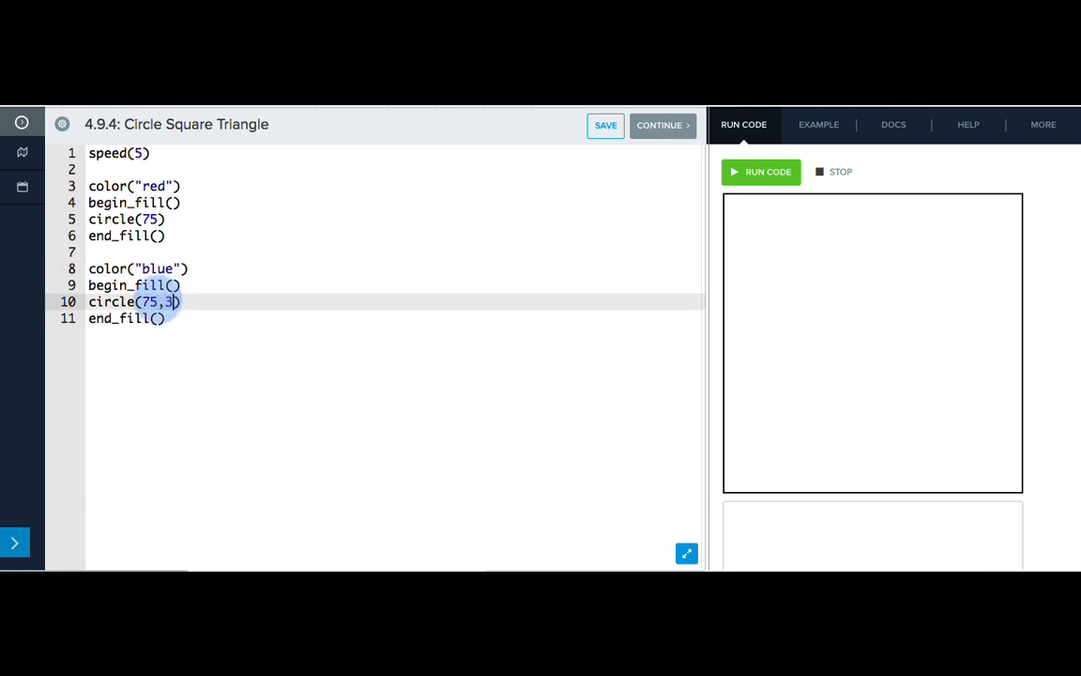
text(60,4)
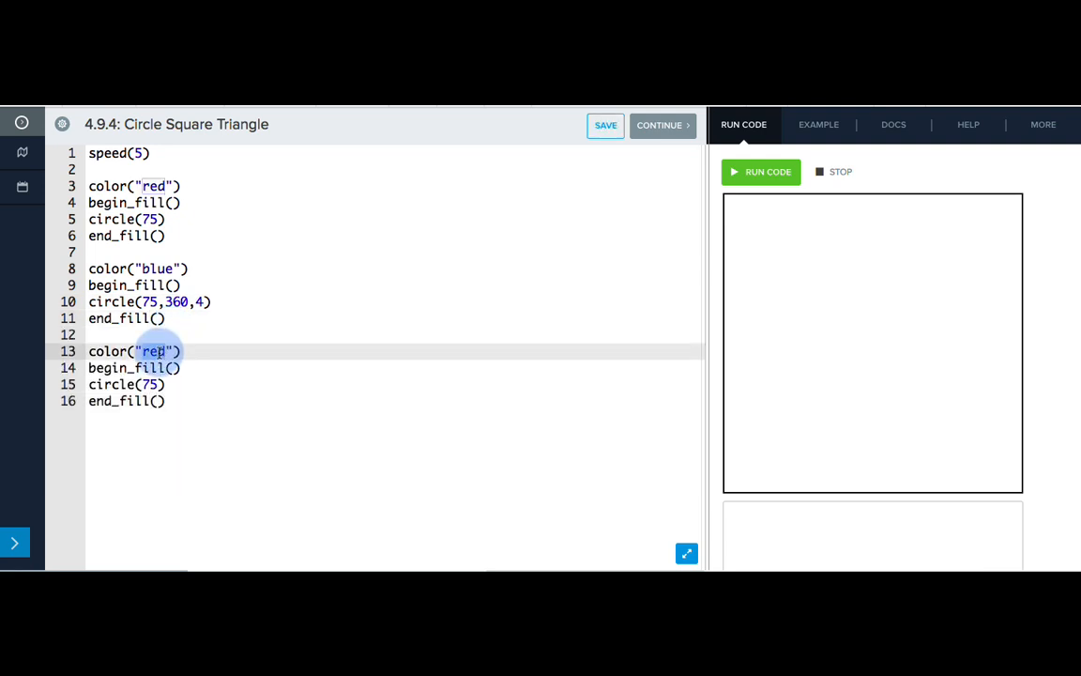
Step: Add a yellow filled triangle with circle(75,360,3) and run the program
text(yellow)
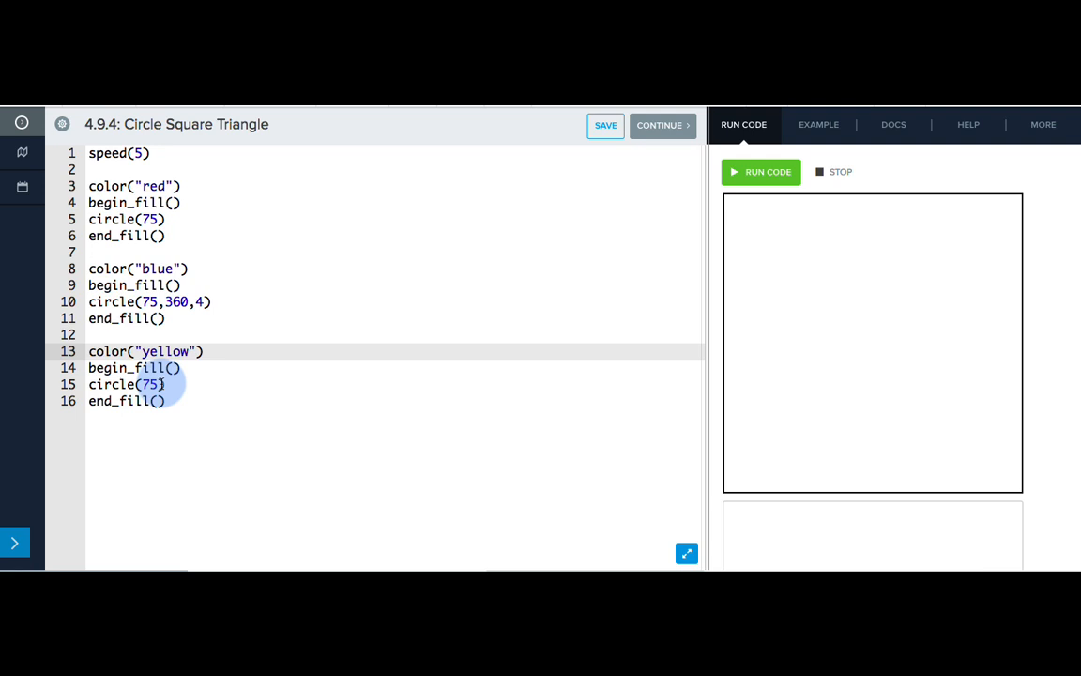
text(,360)
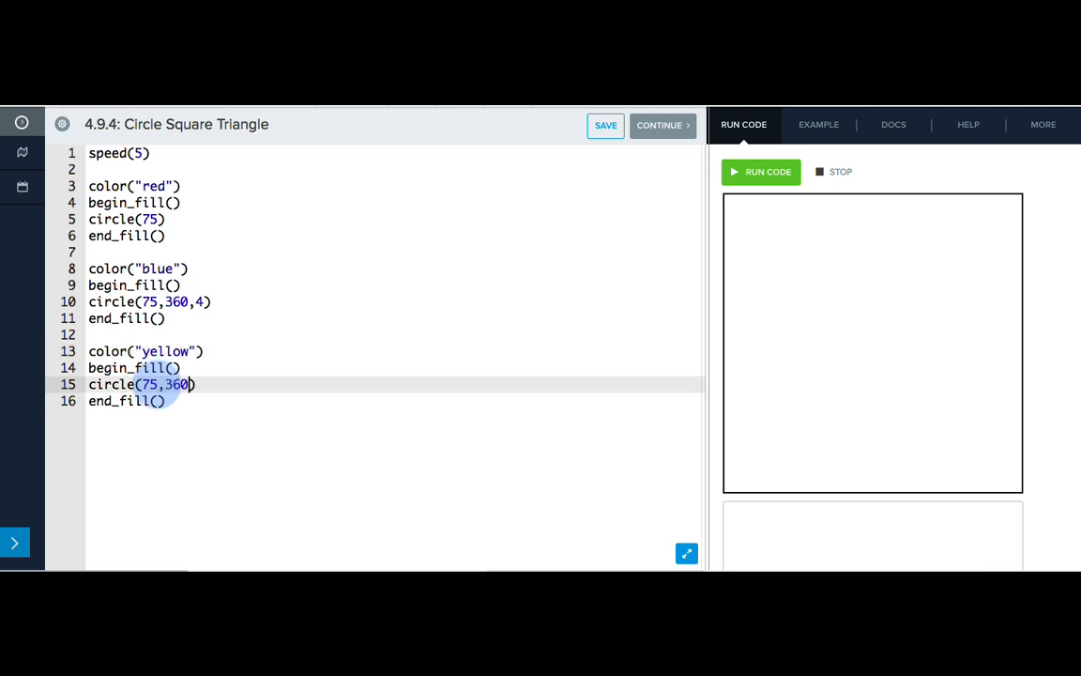
text(,3)
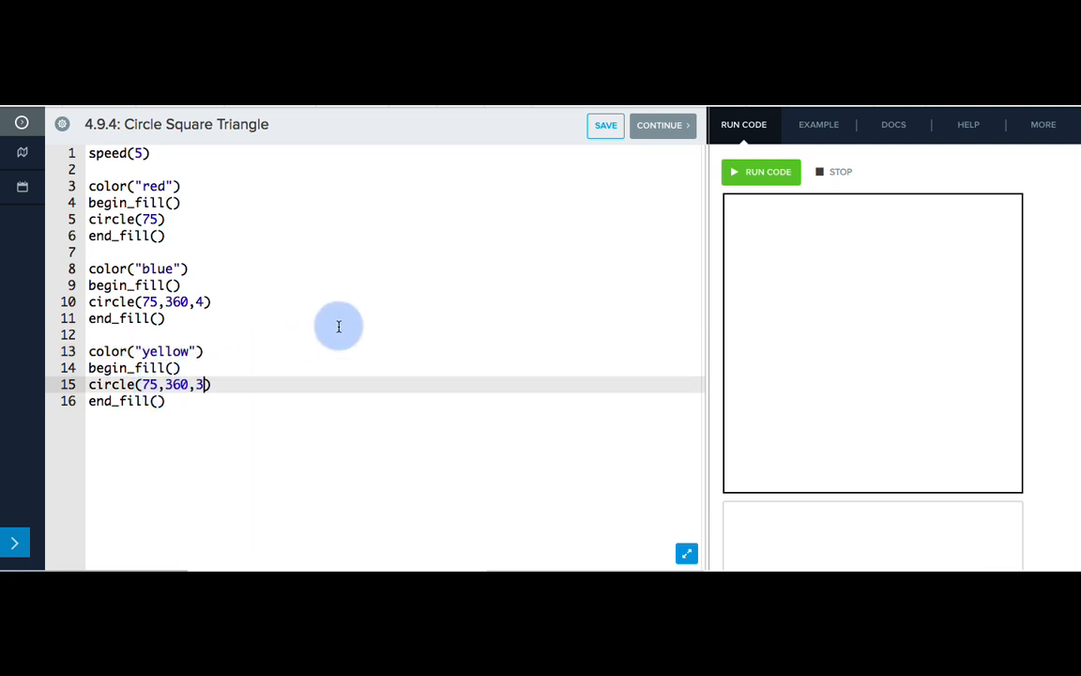
click(768, 172)
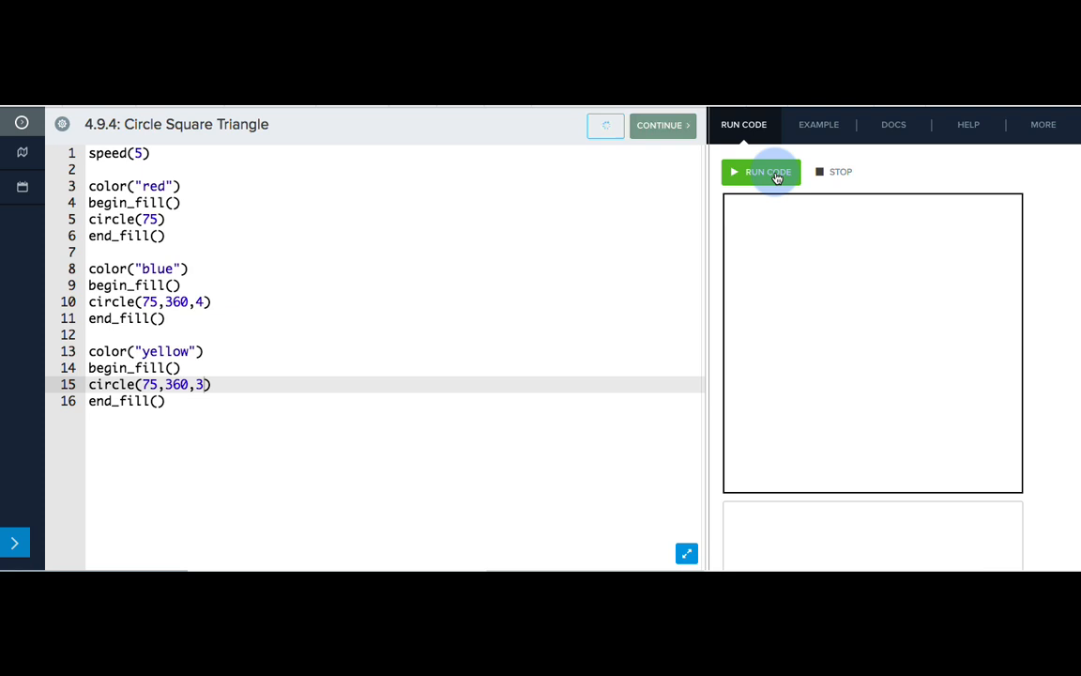
click(761, 171)
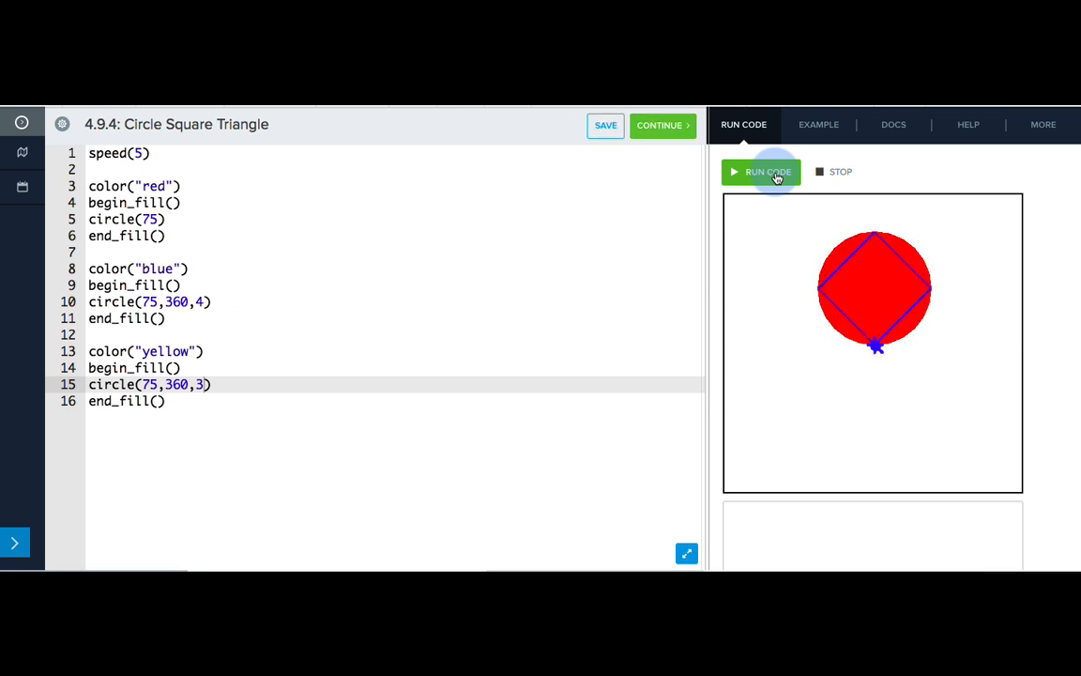